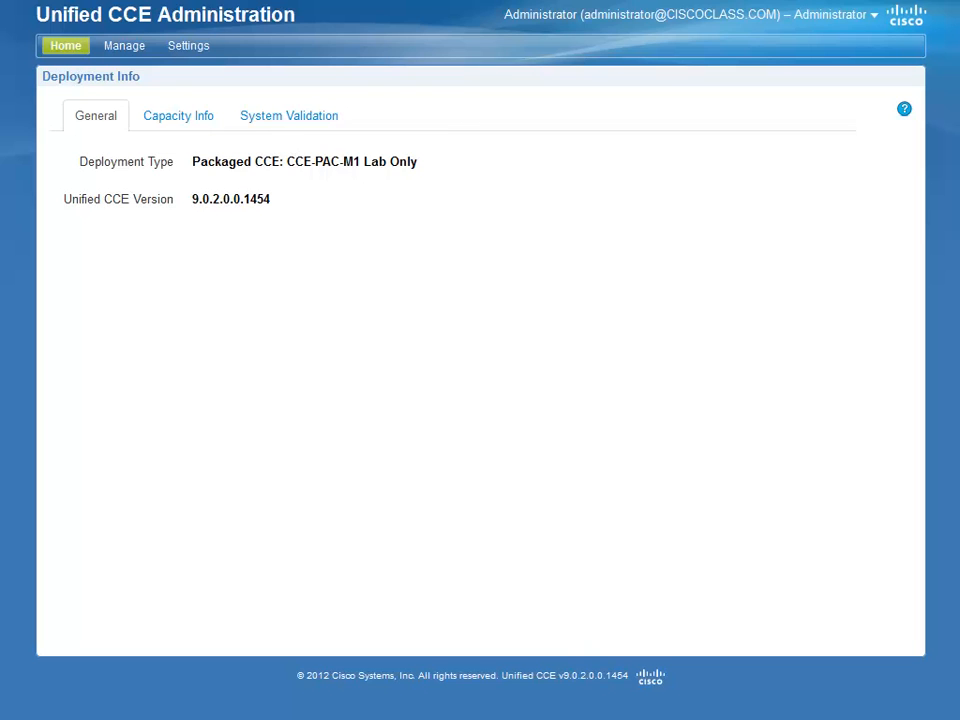
pyautogui.click(124, 44)
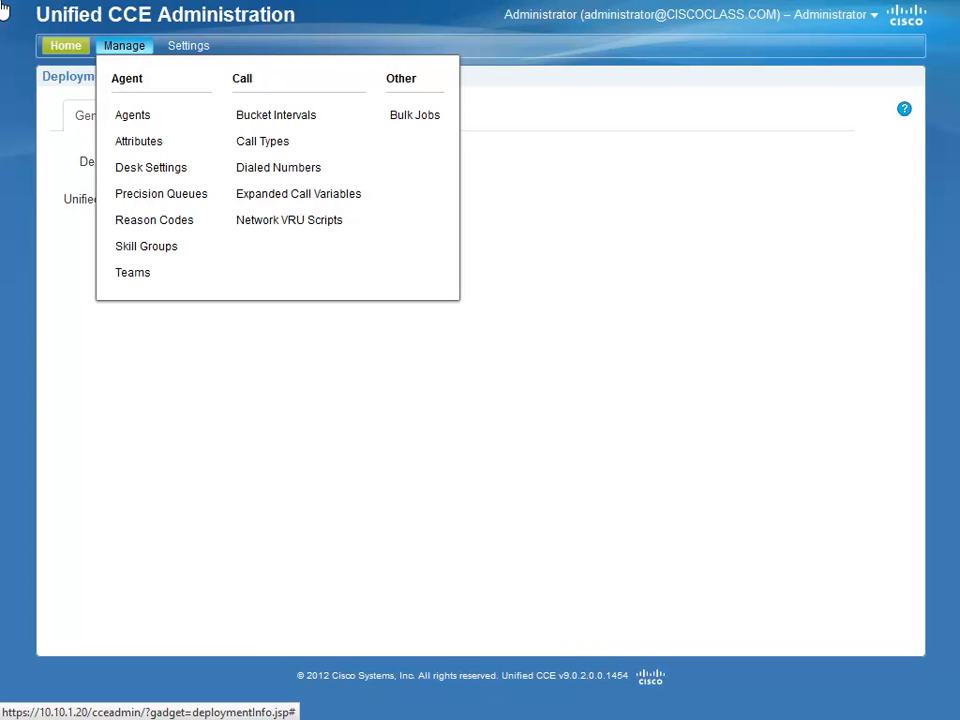
pyautogui.moveTo(132, 114)
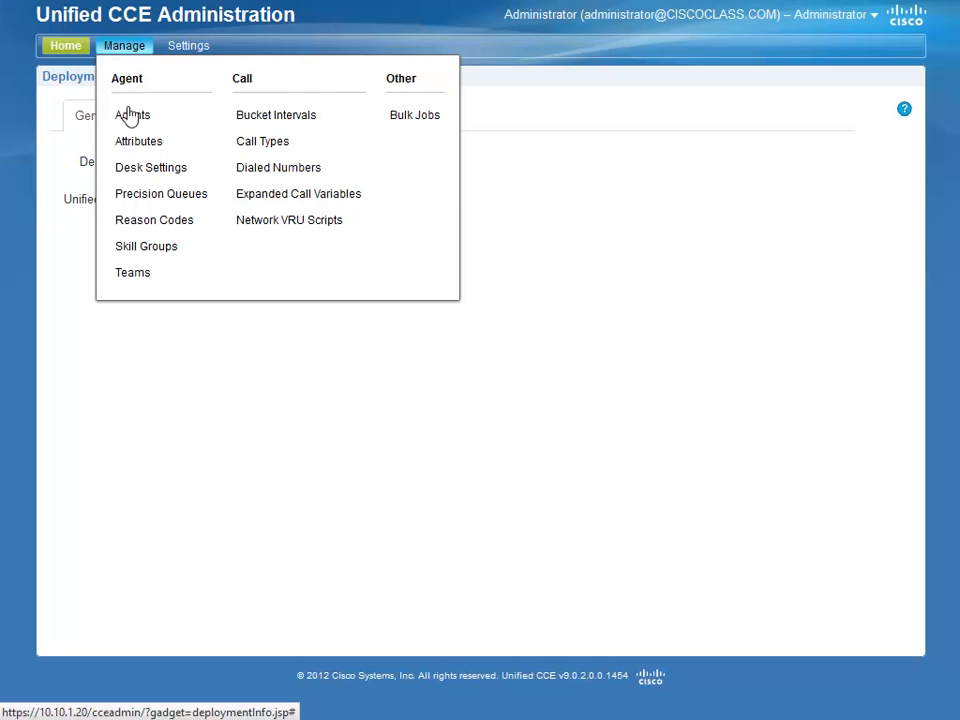
pyautogui.click(132, 114)
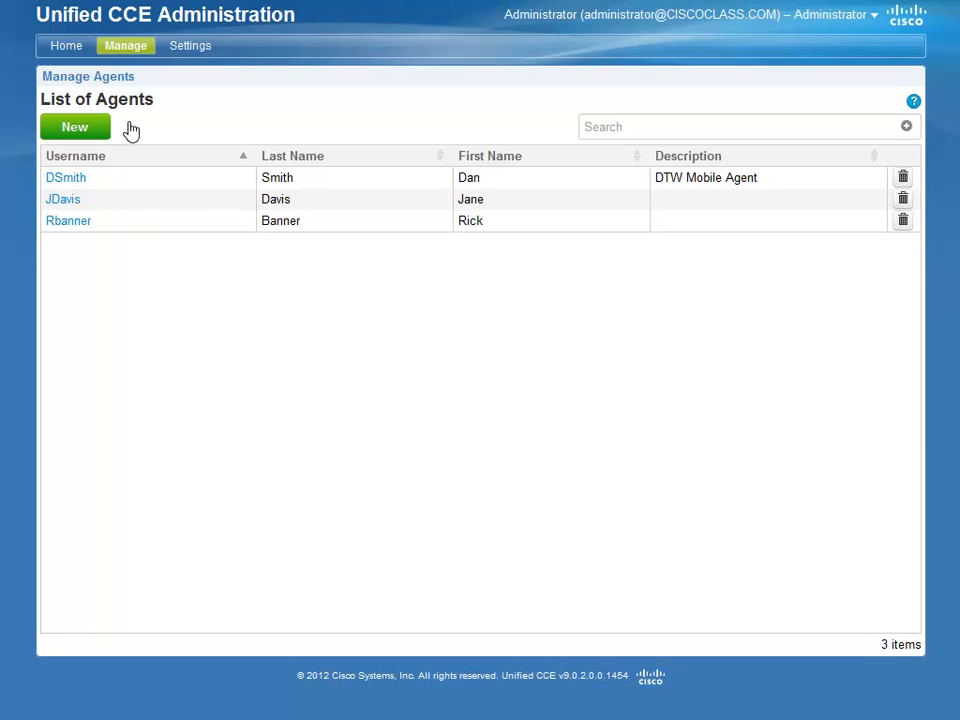
pyautogui.click(74, 128)
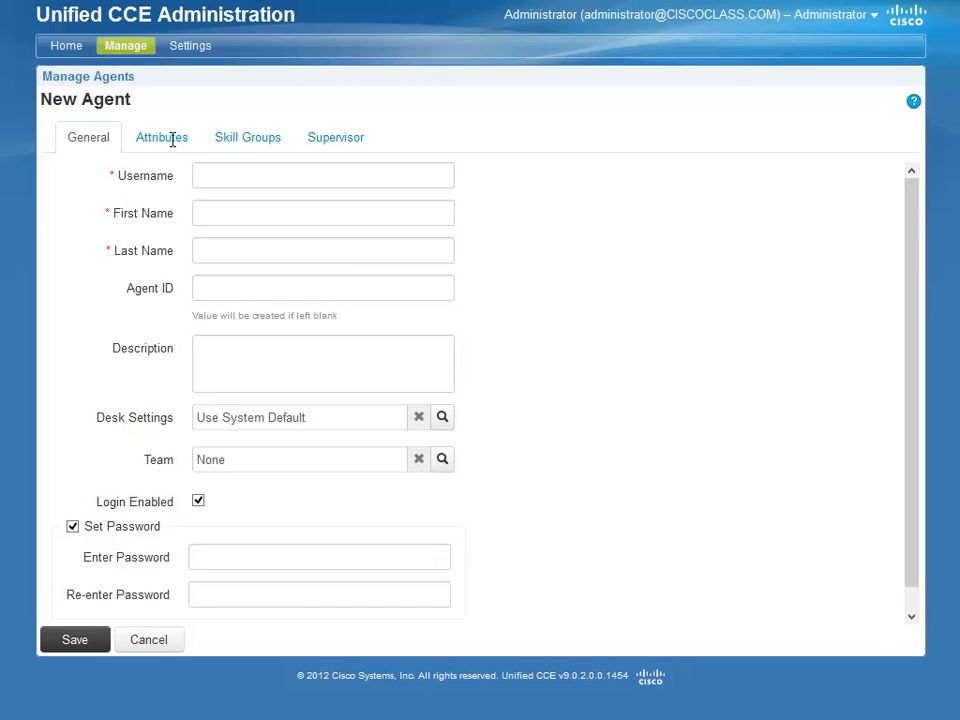
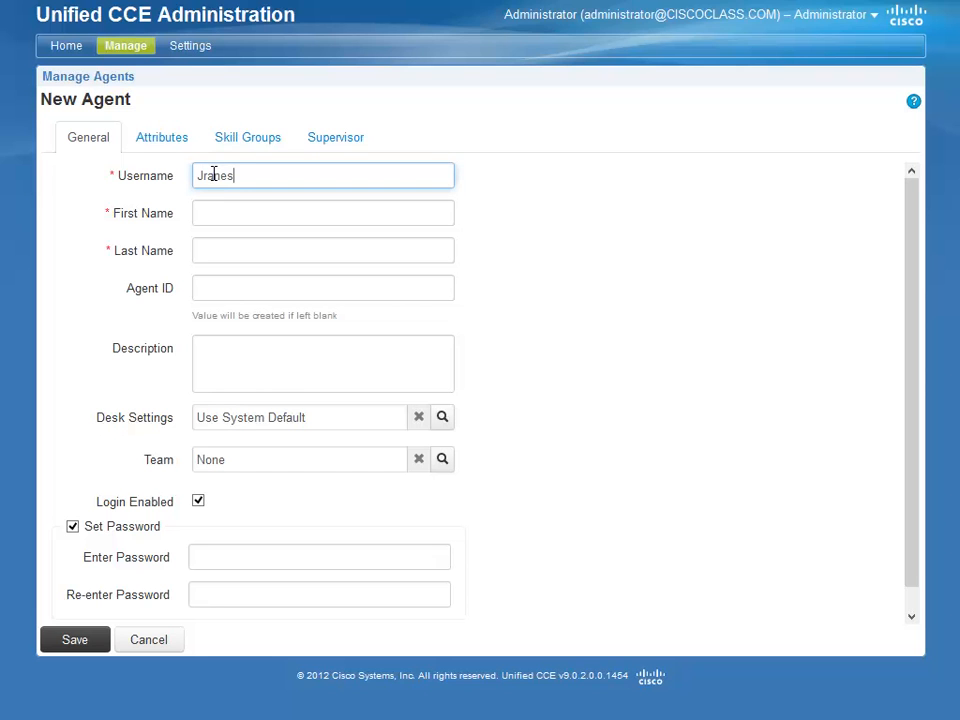
pyautogui.click(322, 212)
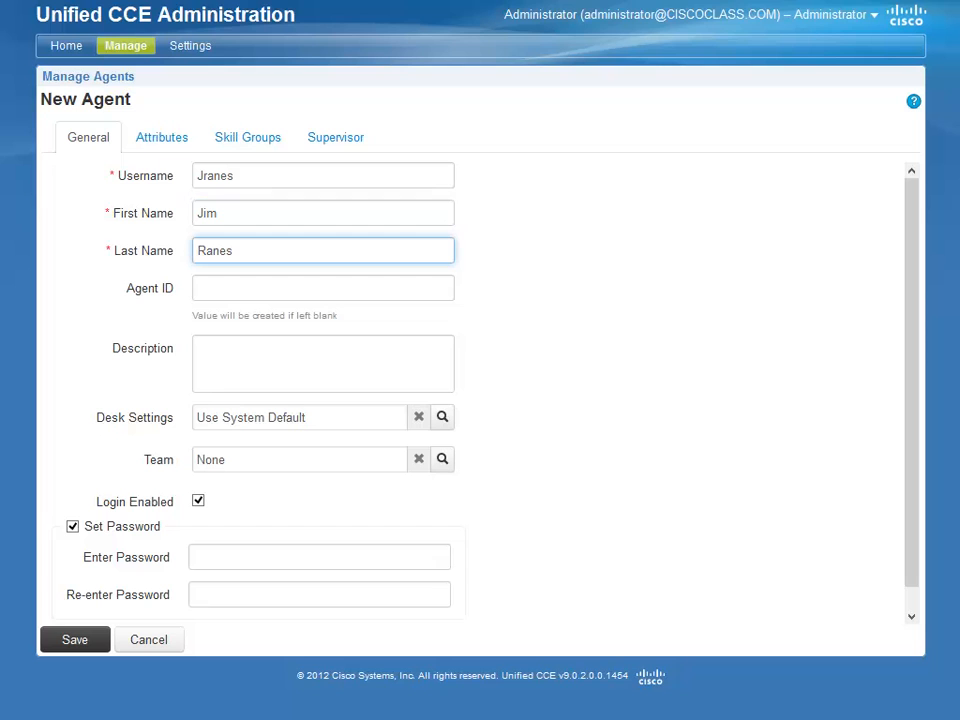
pyautogui.moveTo(248, 260)
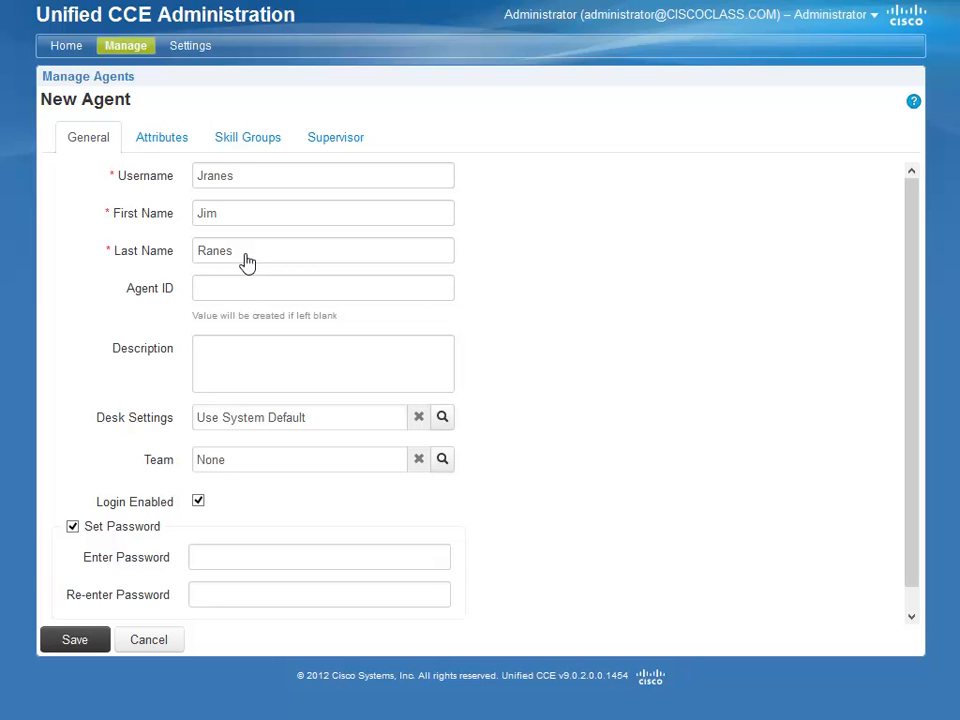
pyautogui.moveTo(140, 328)
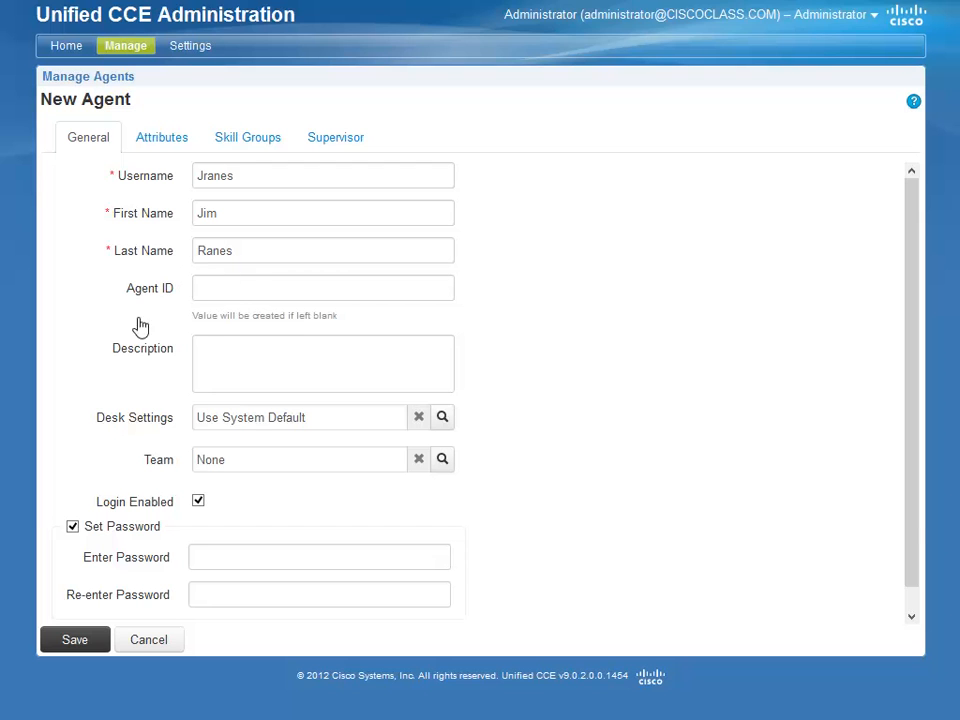
pyautogui.click(74, 640)
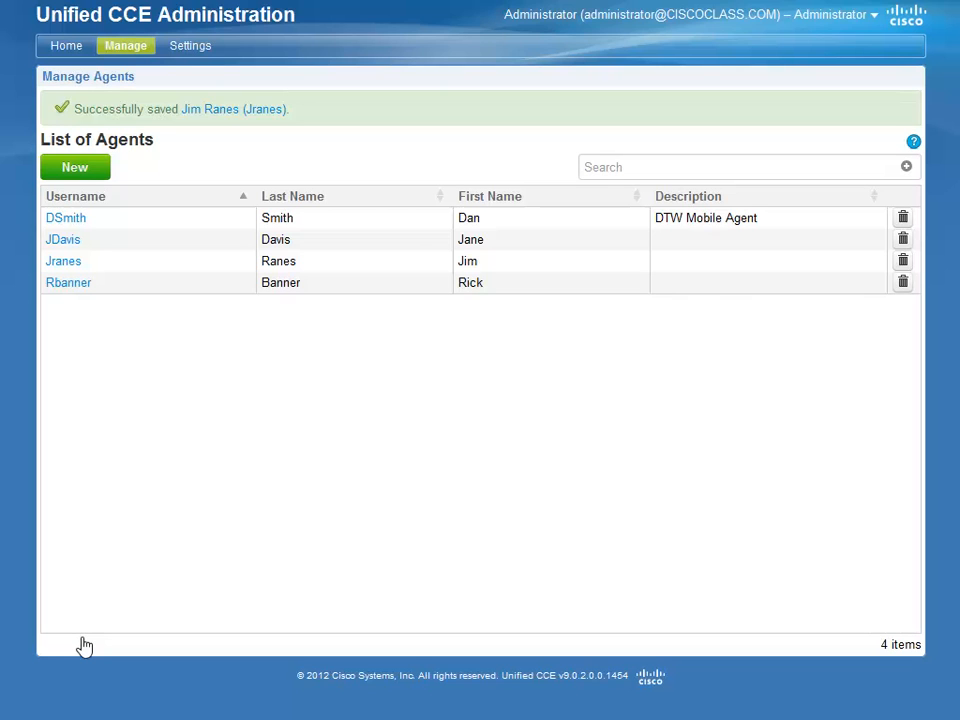
pyautogui.moveTo(70, 588)
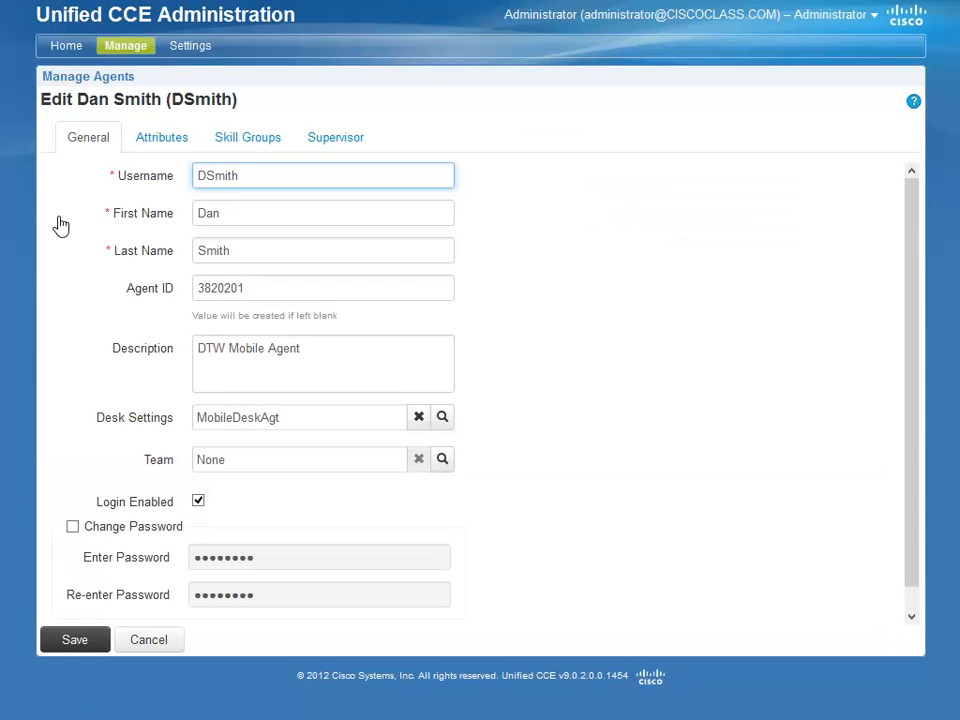
pyautogui.moveTo(316, 148)
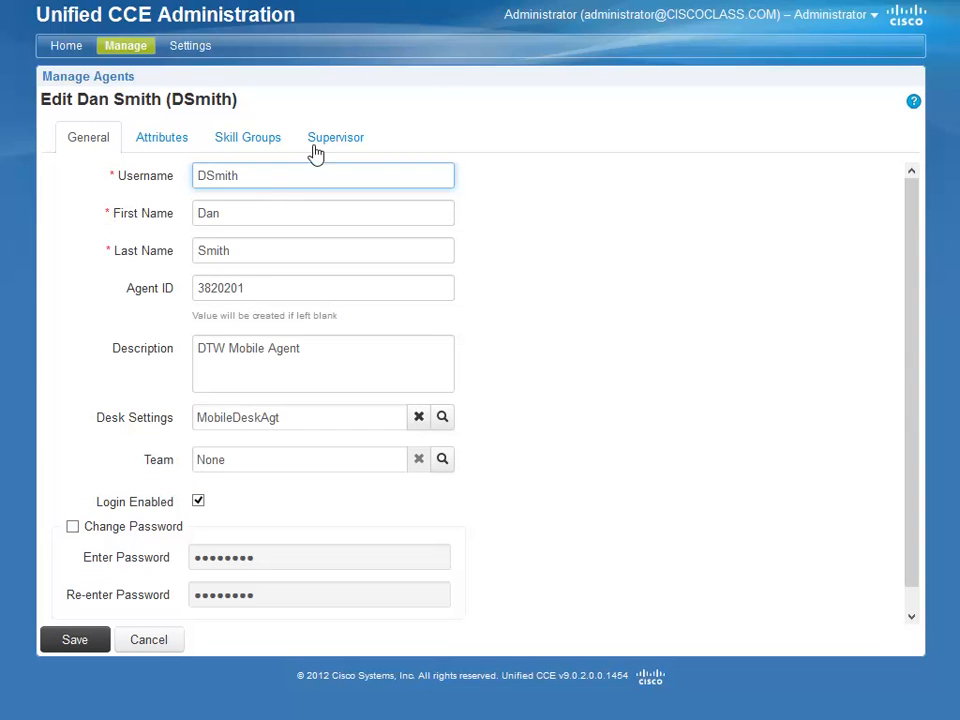
pyautogui.click(336, 136)
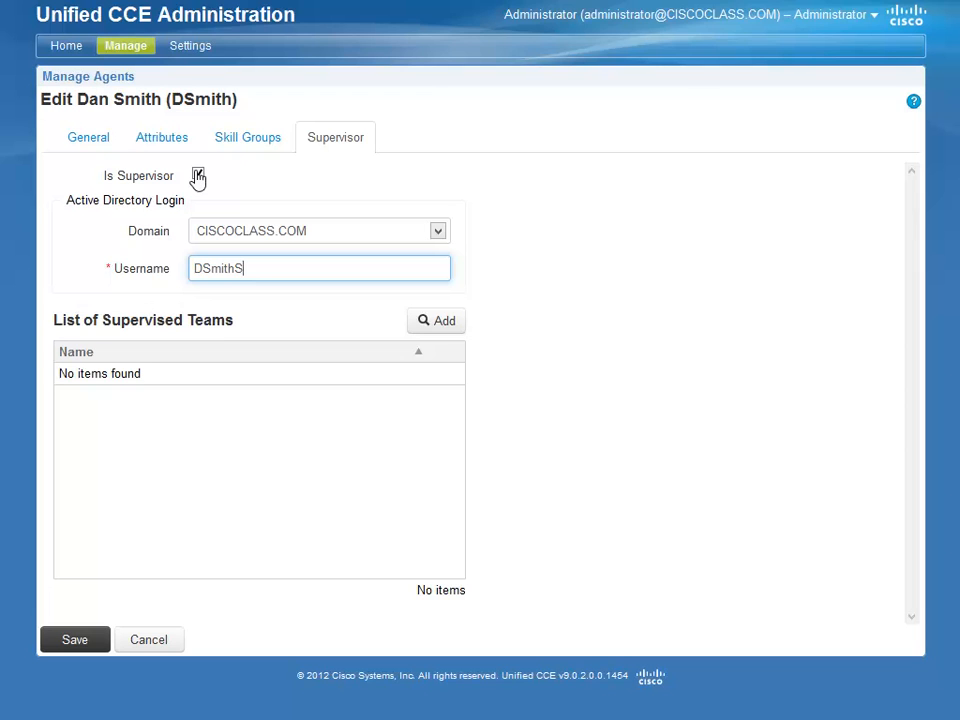
pyautogui.click(198, 176)
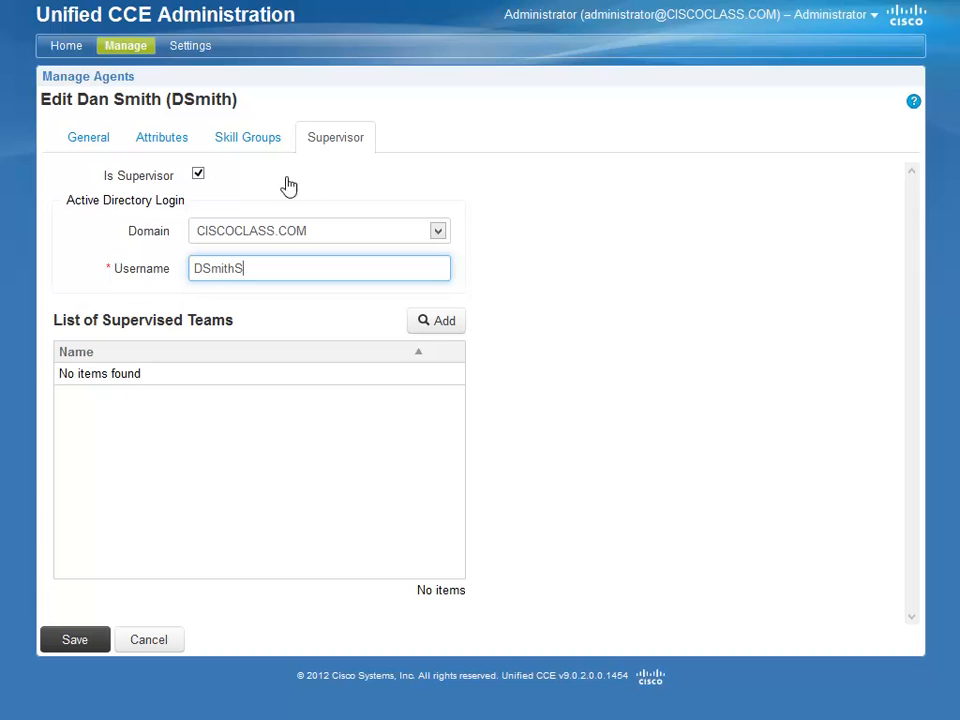
pyautogui.click(436, 320)
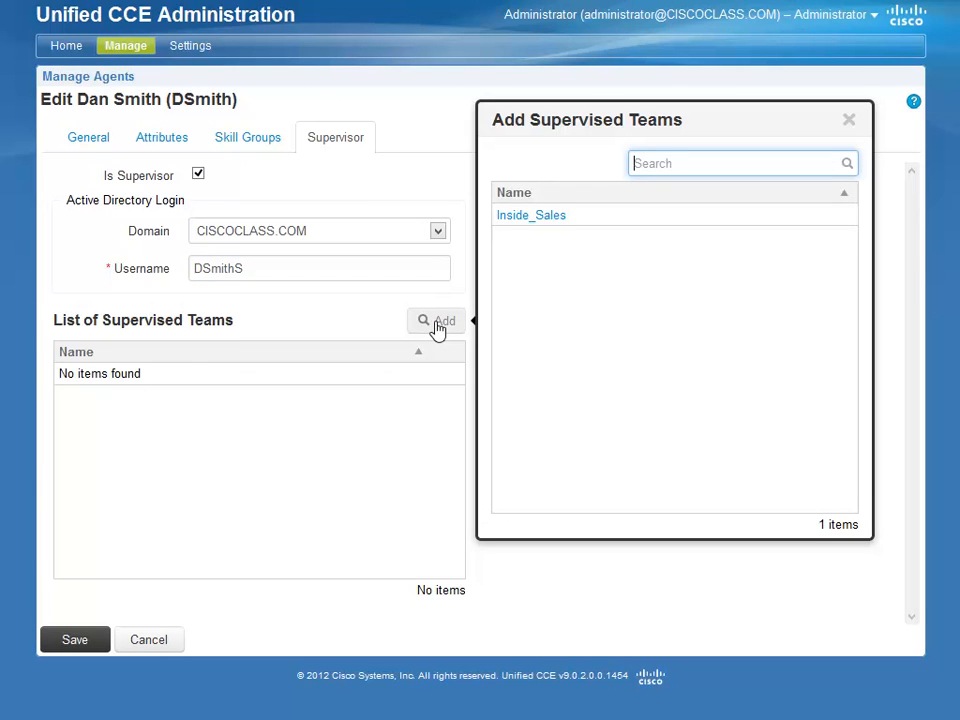
pyautogui.moveTo(498, 304)
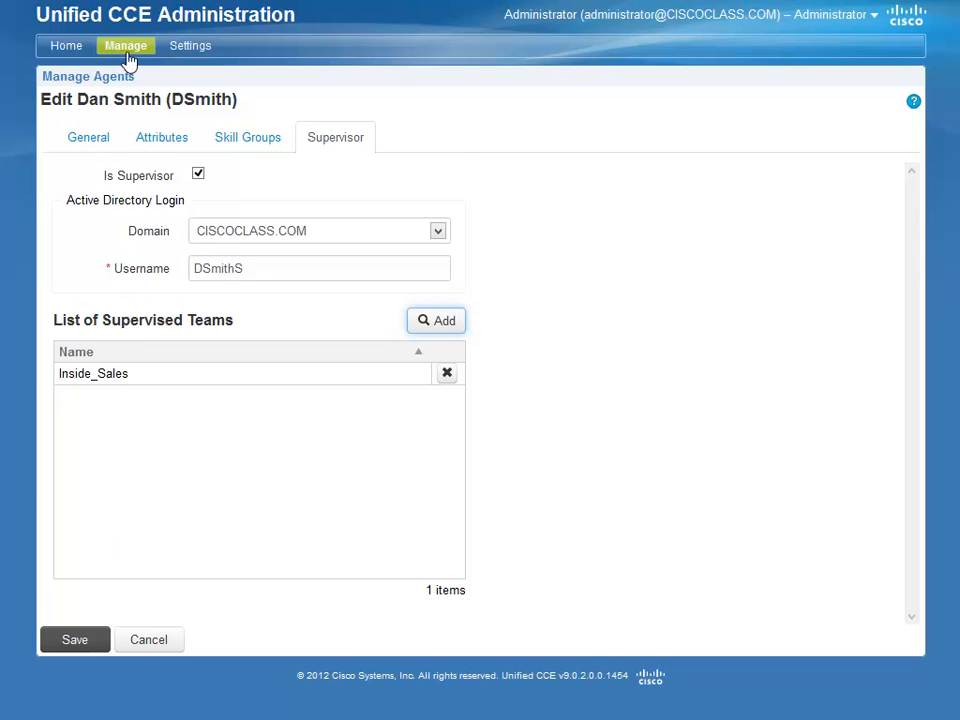
# Step: Go to the Manage Teams list and begin a new team
pyautogui.click(126, 44)
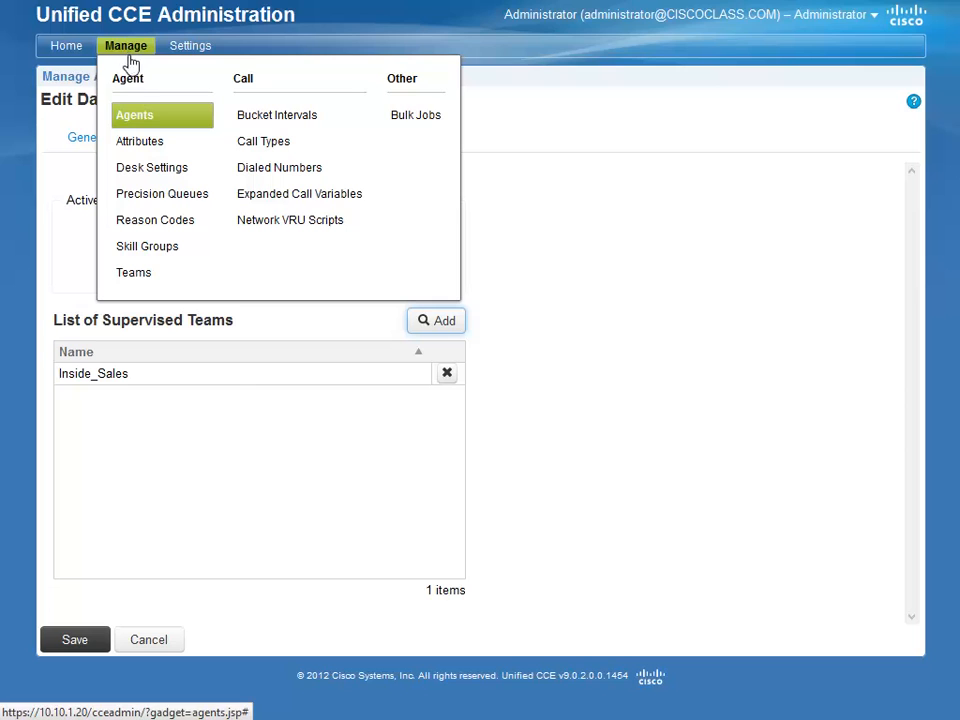
pyautogui.click(132, 272)
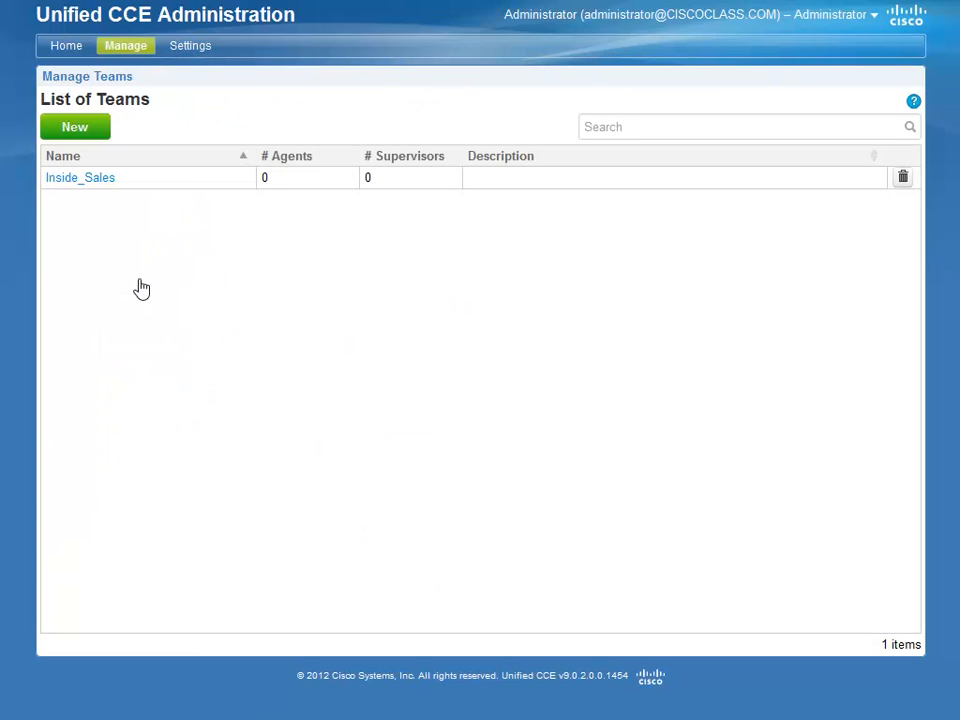
pyautogui.click(74, 126)
pyautogui.write('HelpDesk')
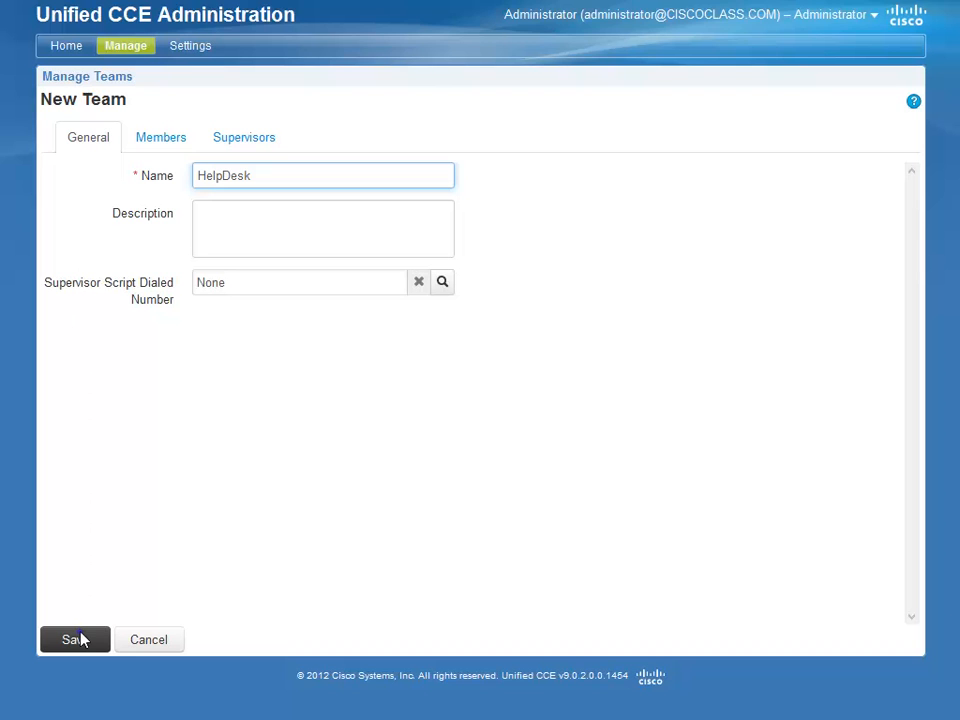
# Step: Save the HelpDesk team and list the four agents available to add as members
pyautogui.click(74, 640)
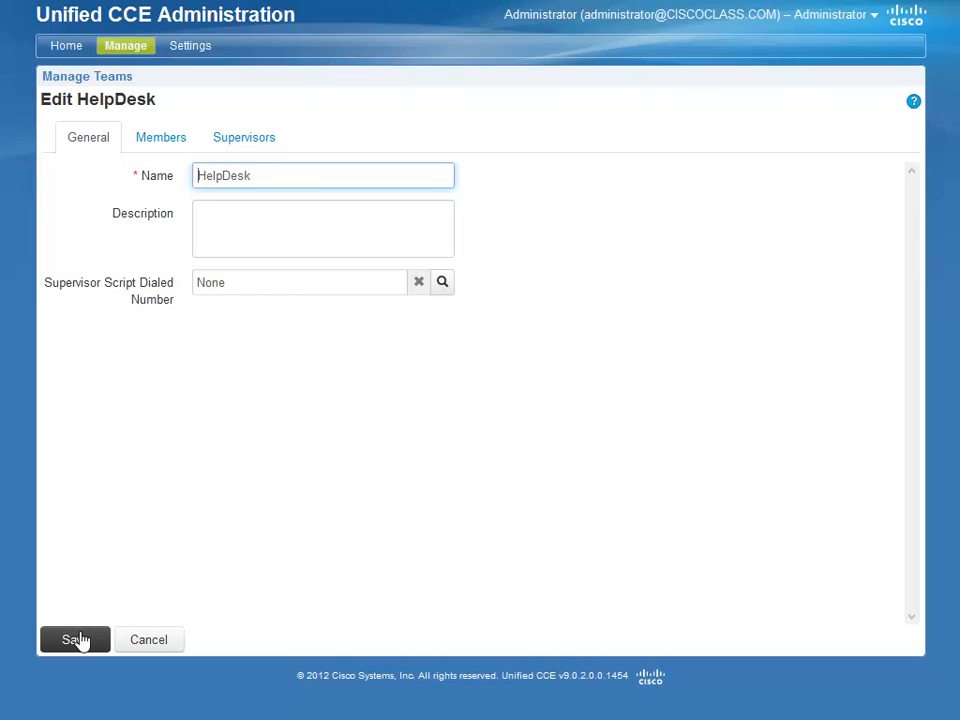
pyautogui.click(160, 136)
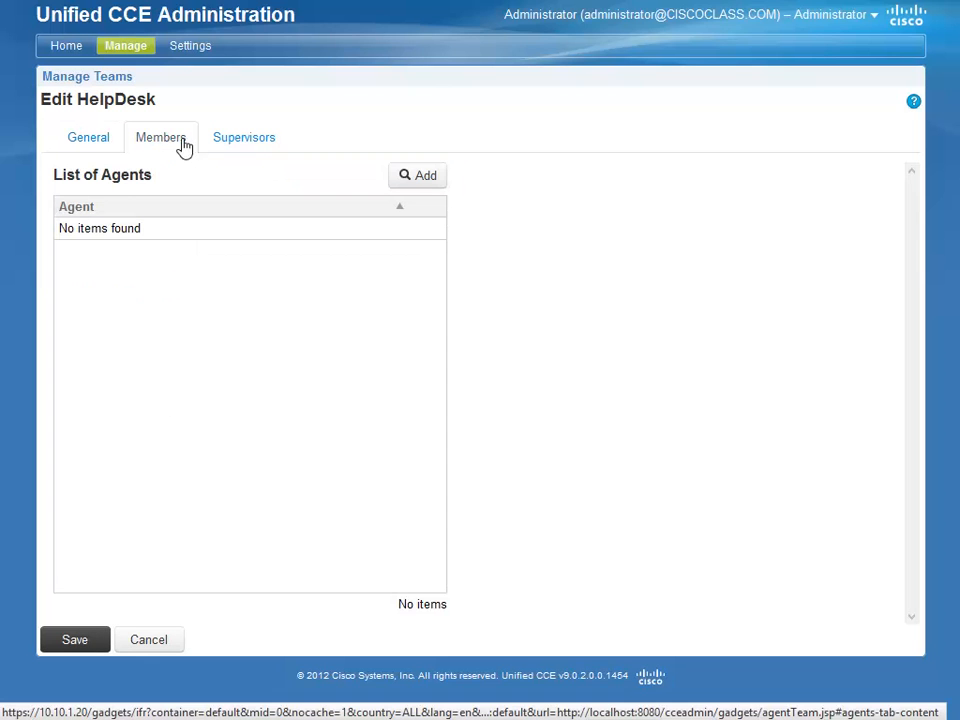
pyautogui.click(416, 176)
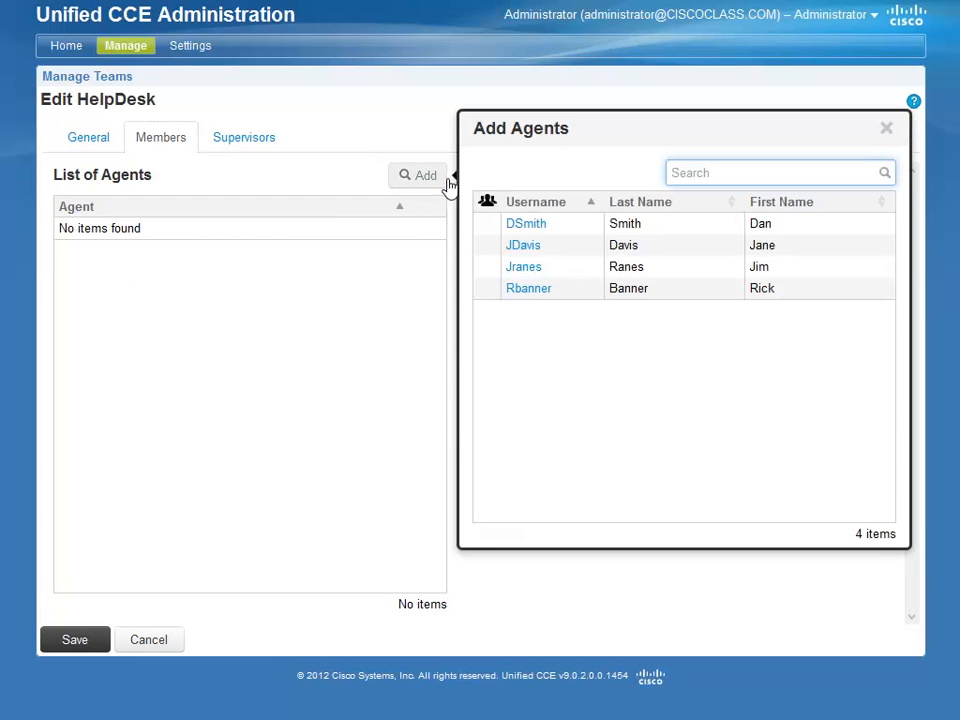